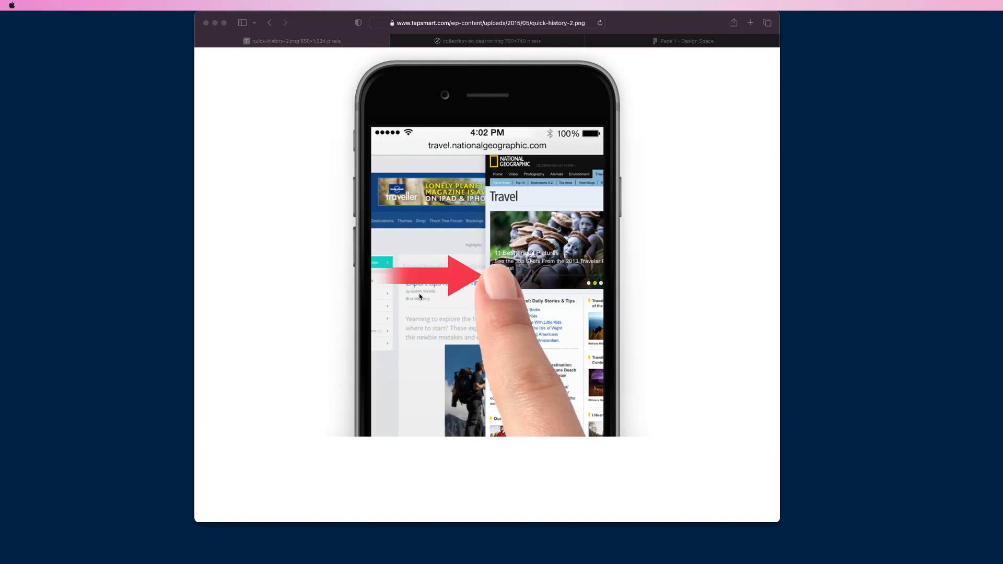
mouse_move(525, 312)
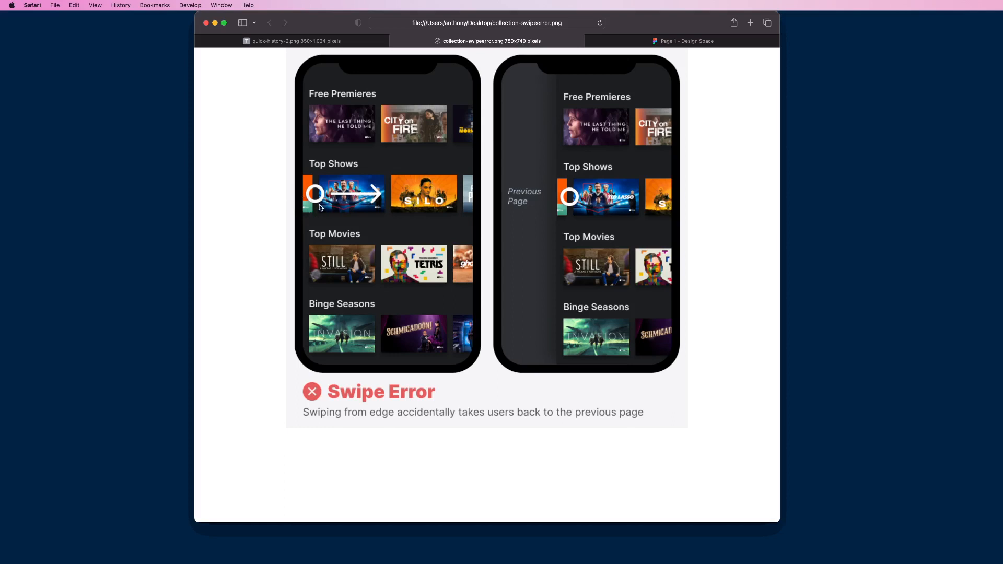
mouse_move(476, 217)
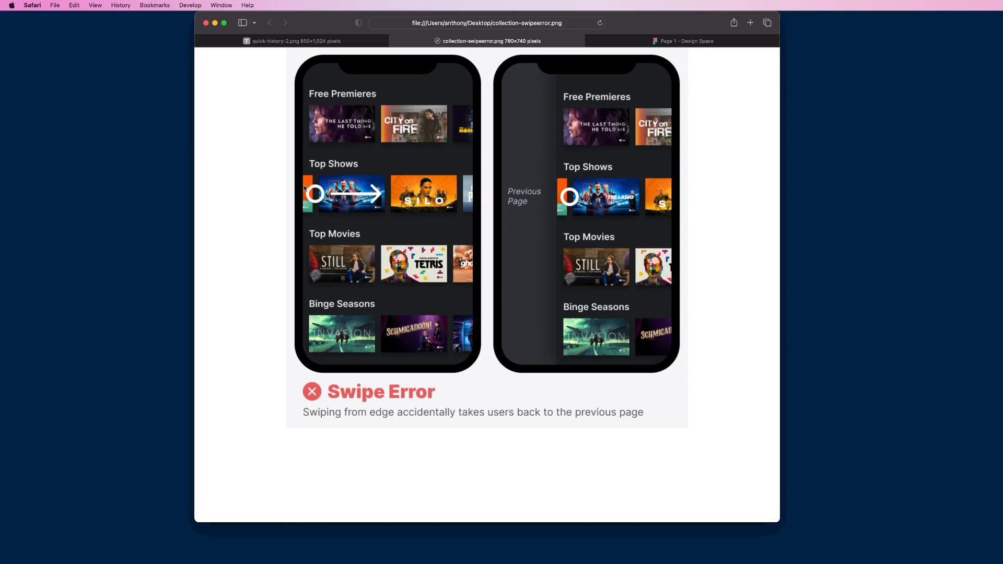
mouse_move(306, 206)
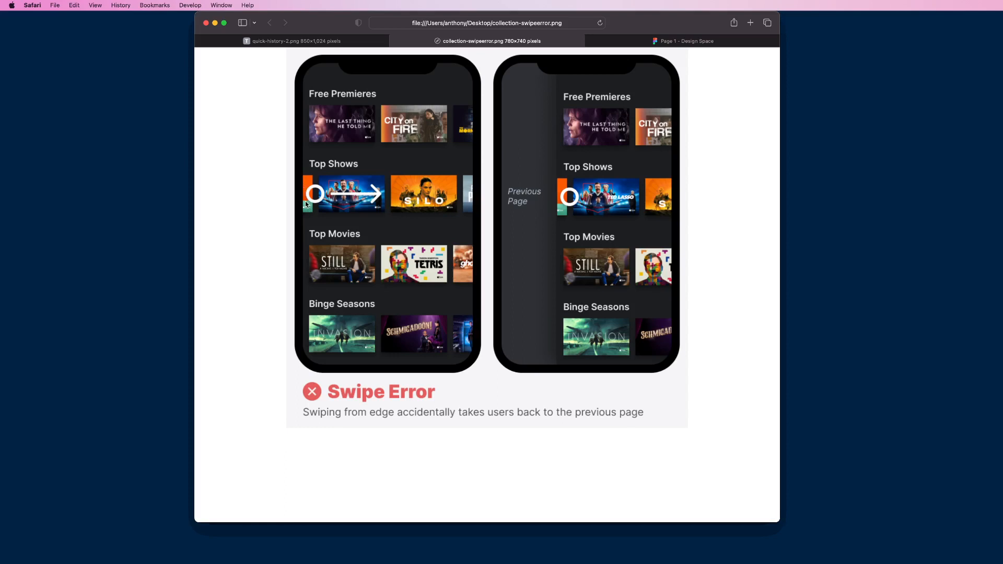
mouse_move(453, 206)
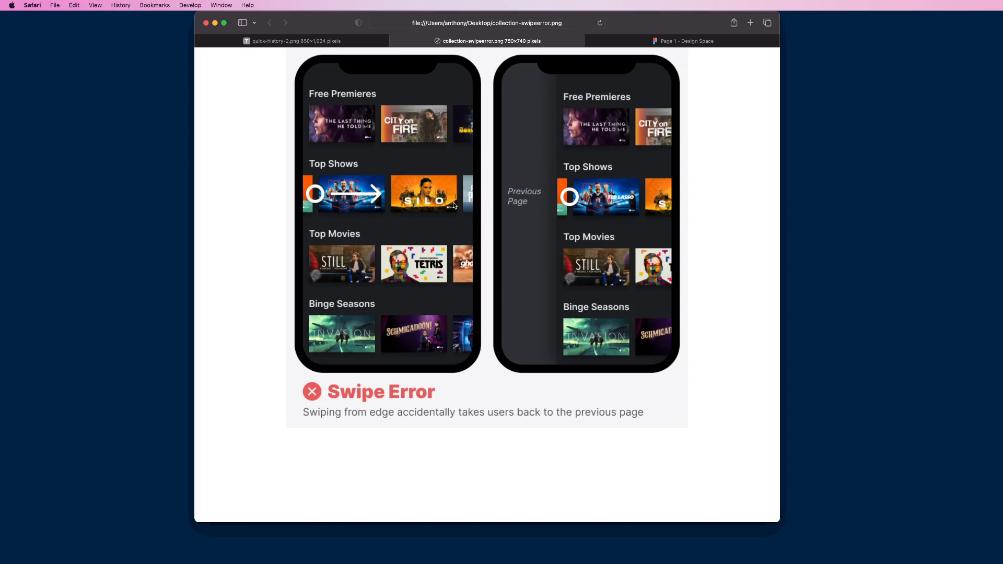
mouse_move(484, 196)
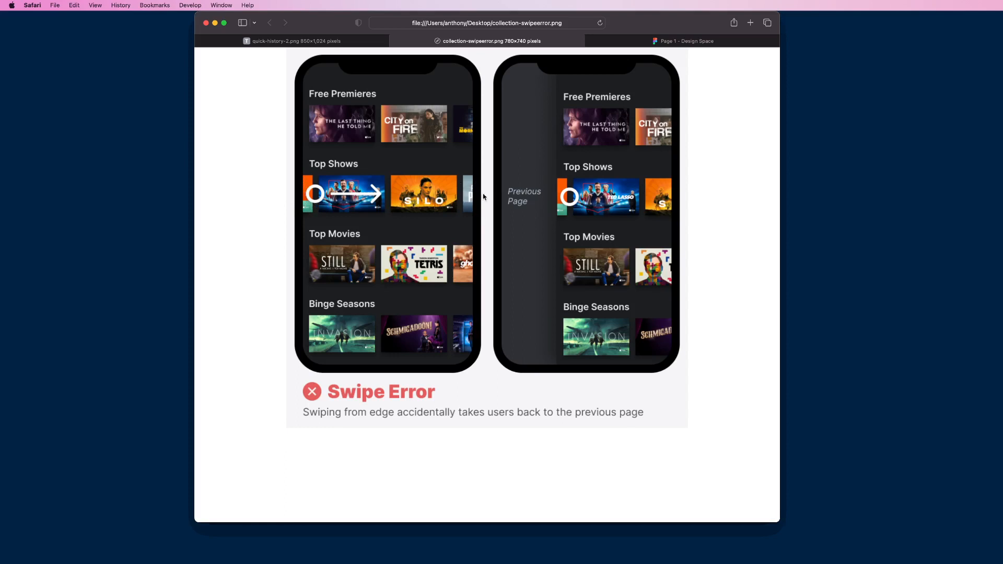
mouse_move(476, 186)
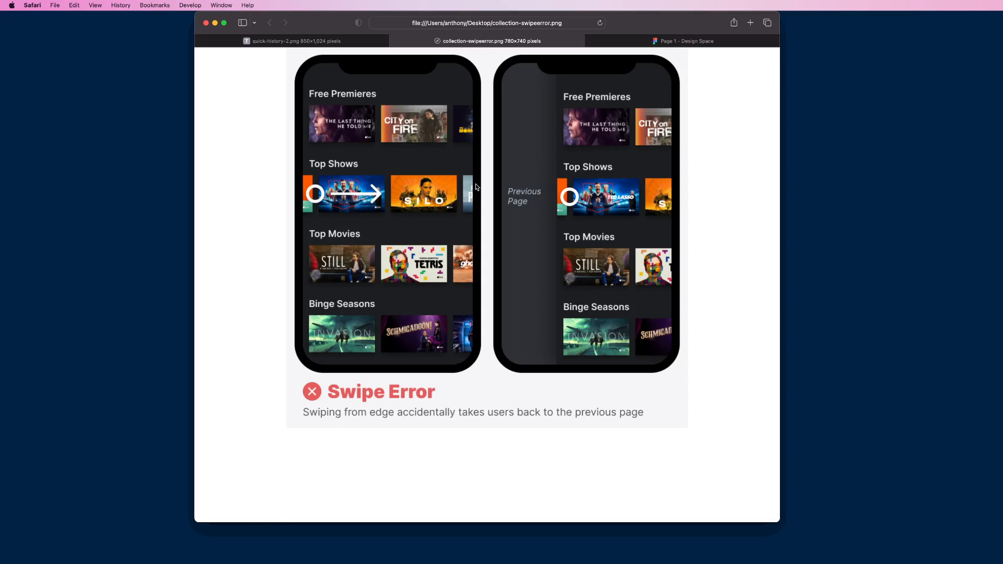
mouse_move(387, 200)
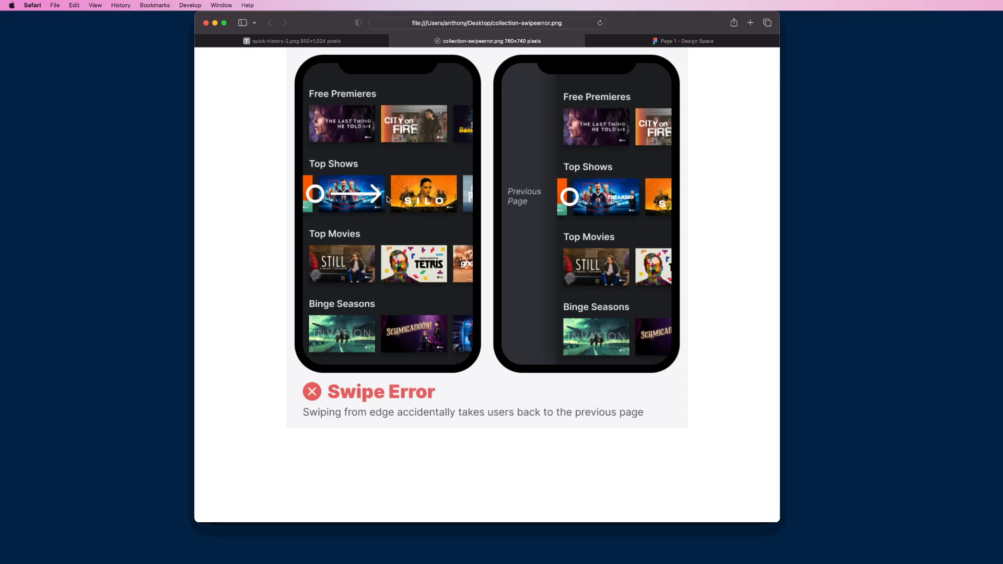
mouse_move(368, 195)
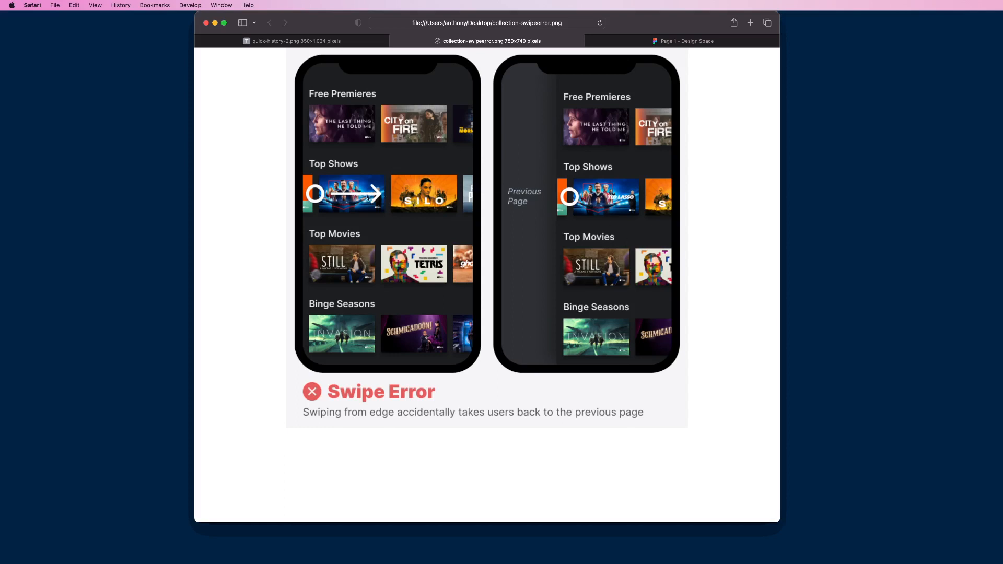
mouse_move(381, 186)
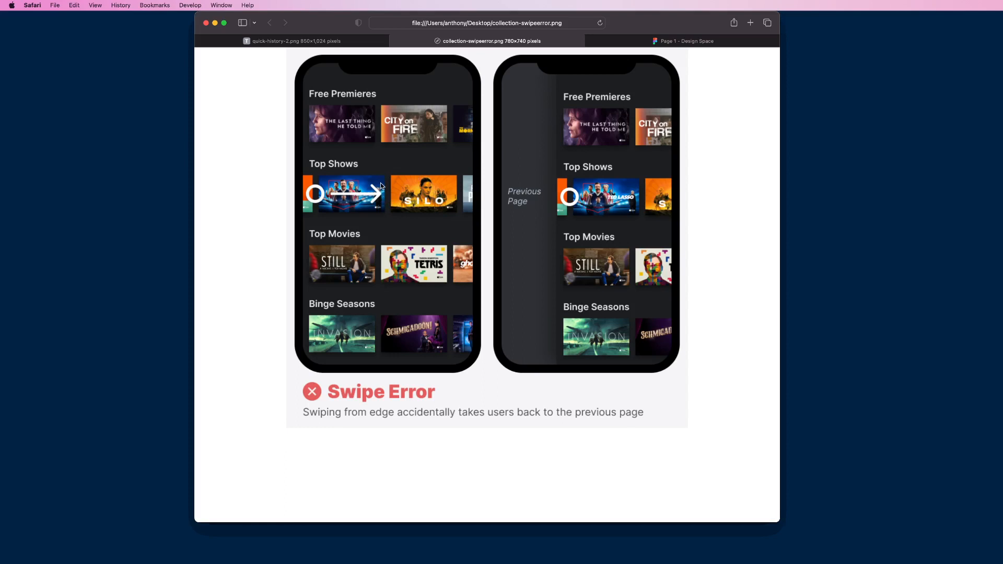
mouse_move(472, 198)
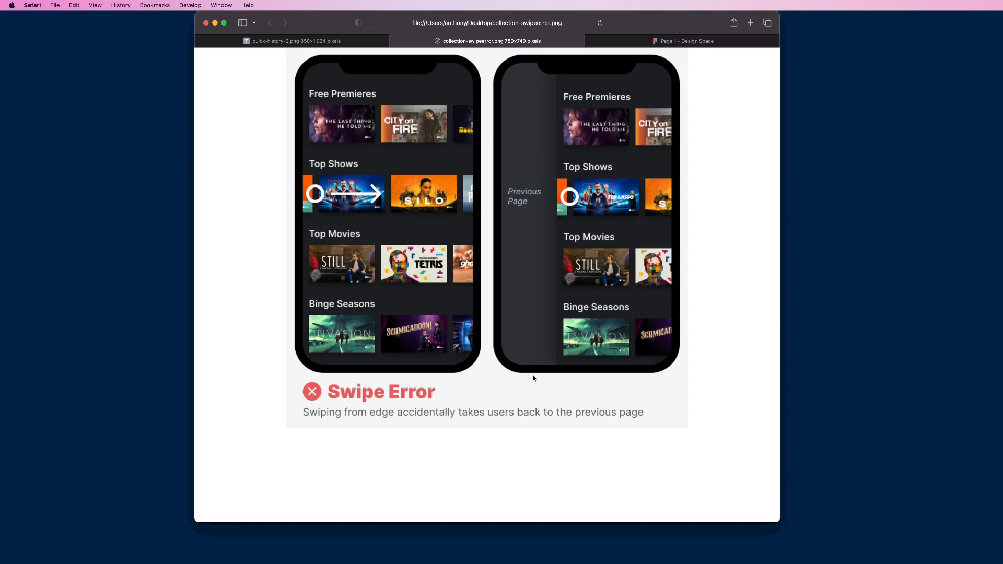
mouse_move(386, 184)
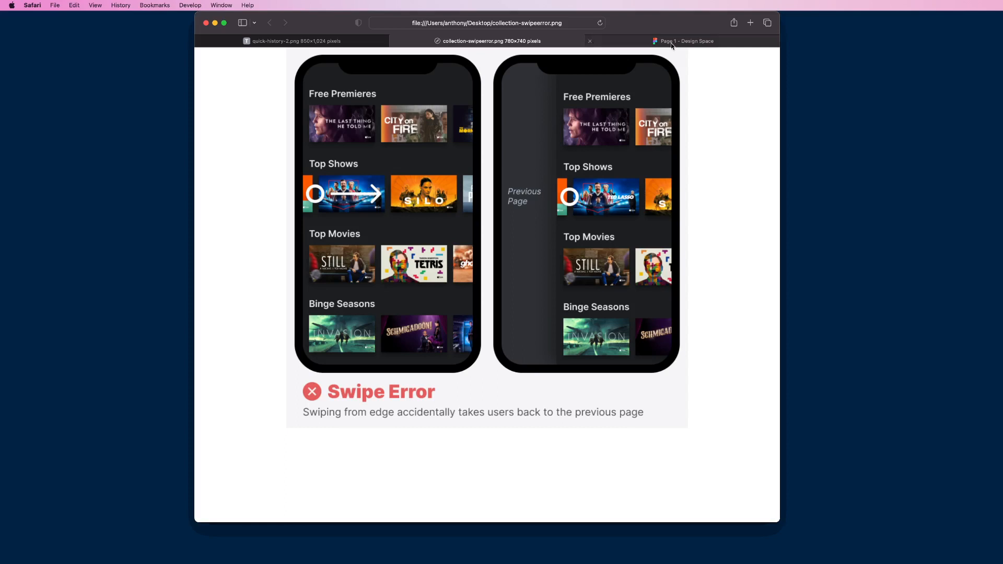
click(688, 41)
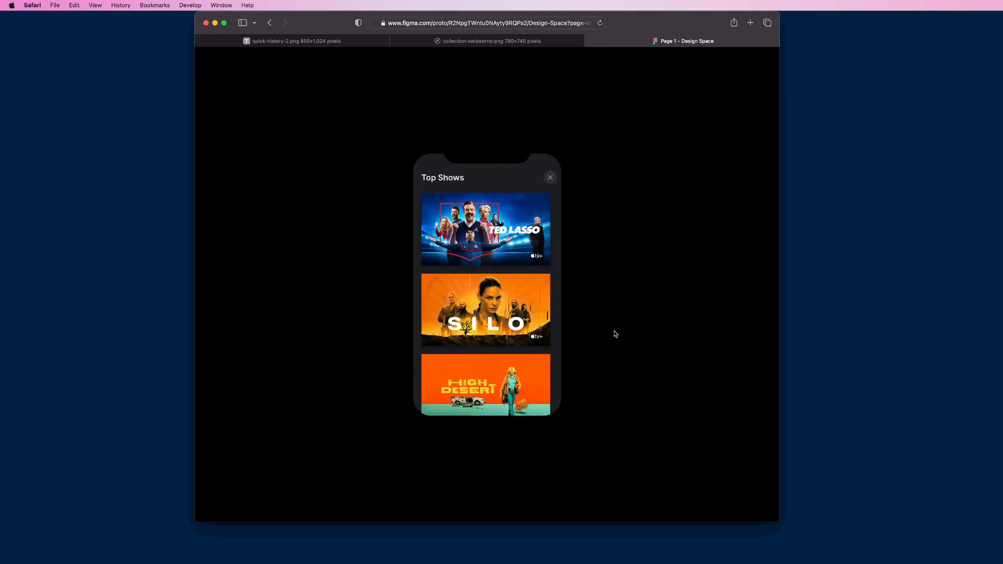
mouse_move(566, 336)
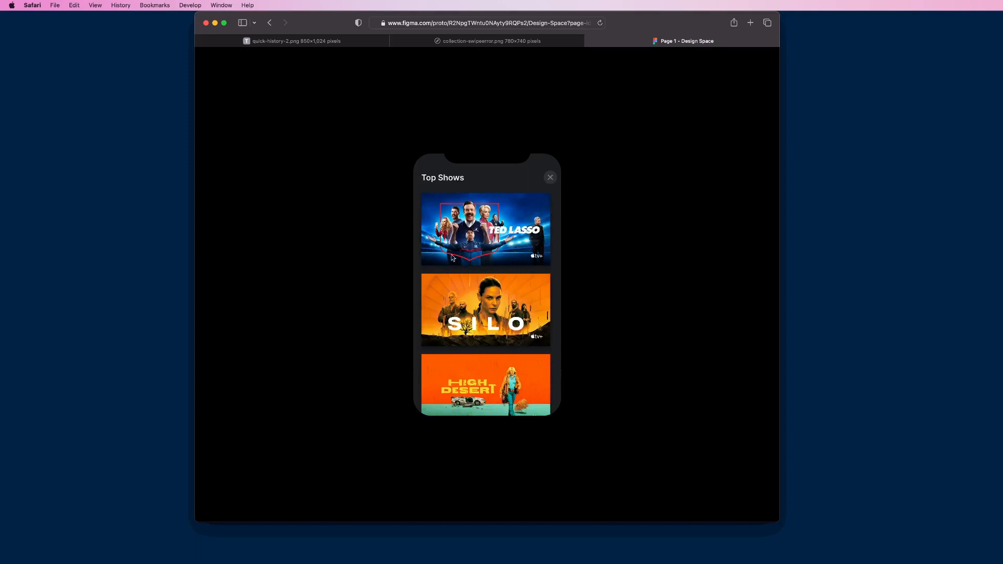
mouse_move(558, 274)
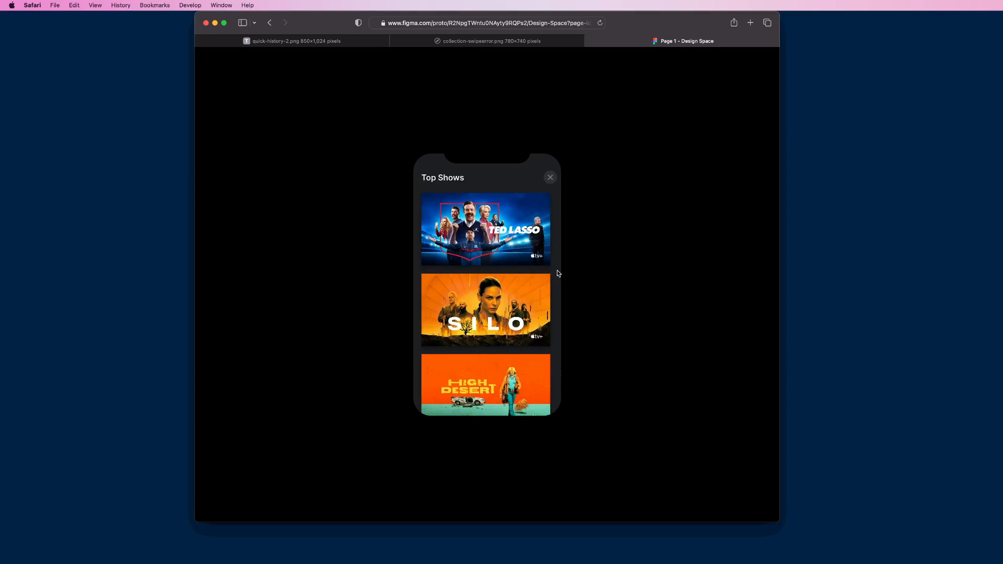
mouse_move(491, 352)
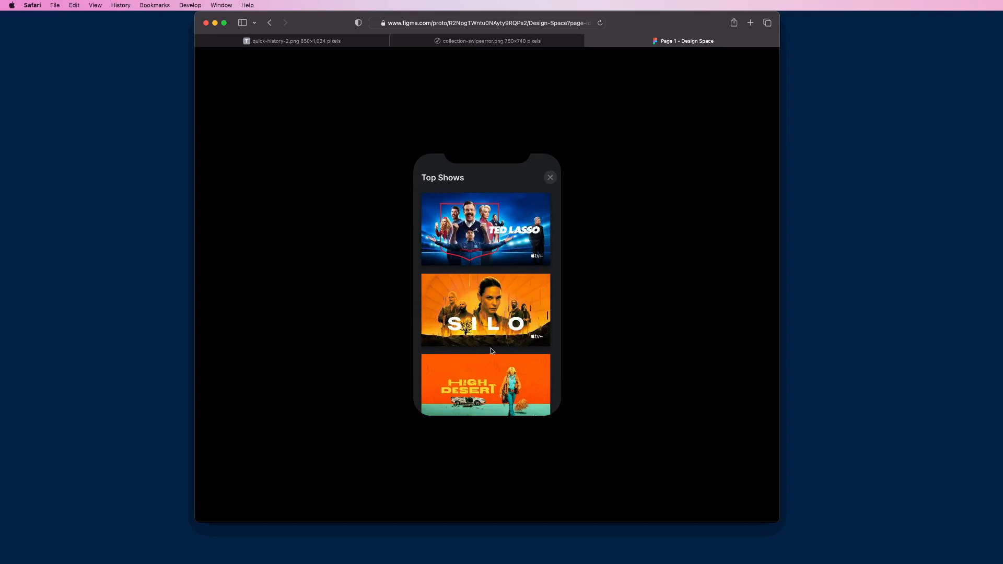
mouse_move(484, 356)
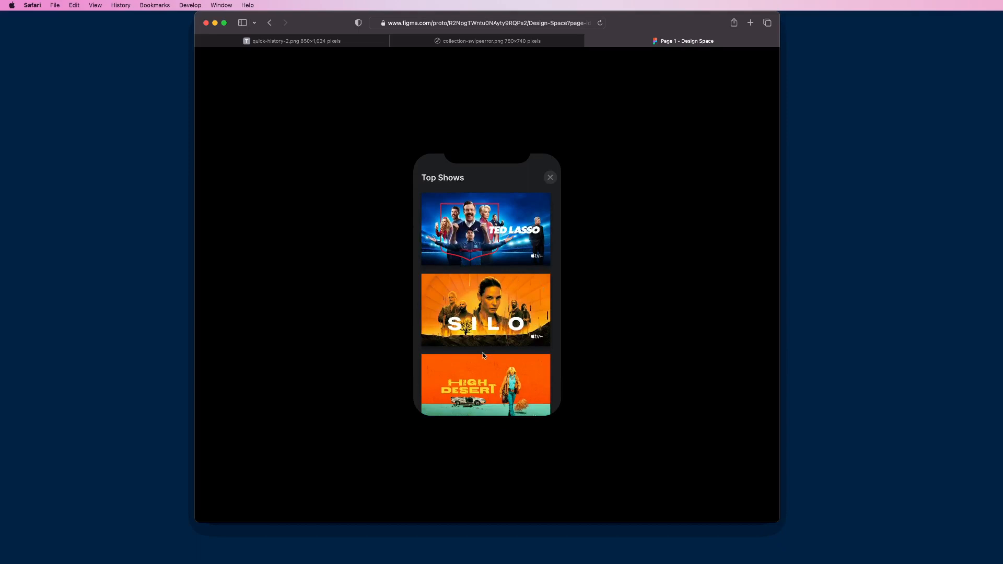
mouse_move(638, 217)
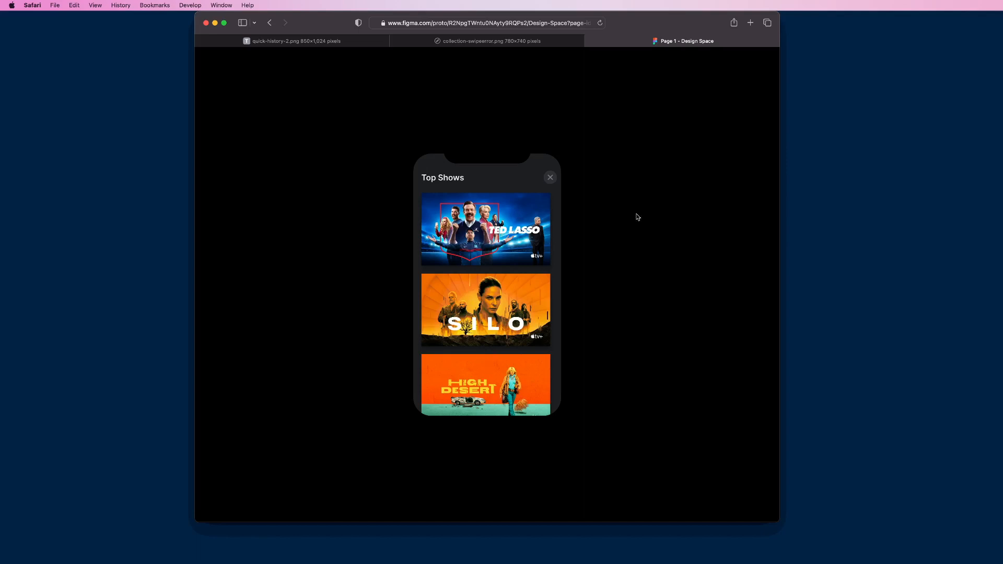
click(491, 40)
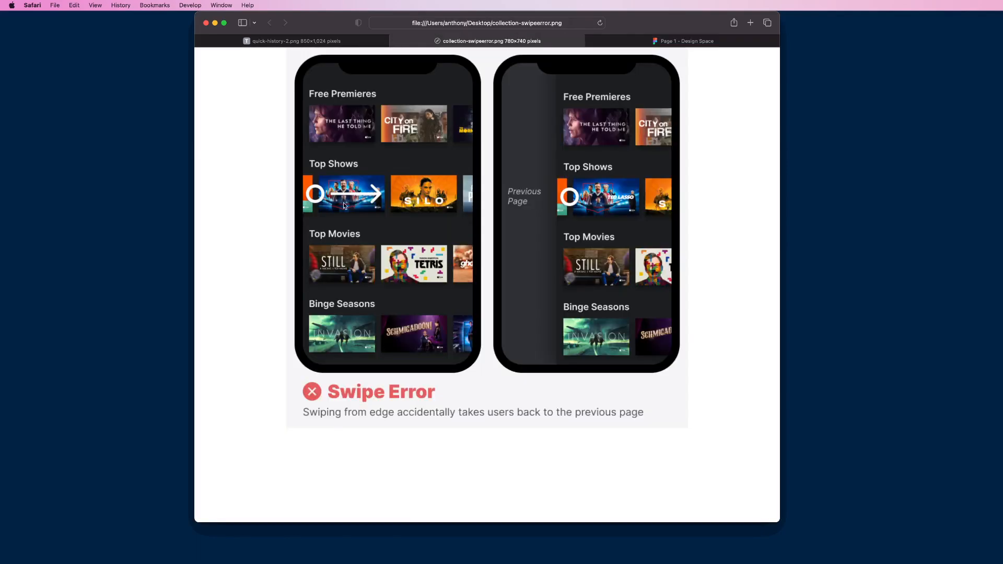
mouse_move(459, 189)
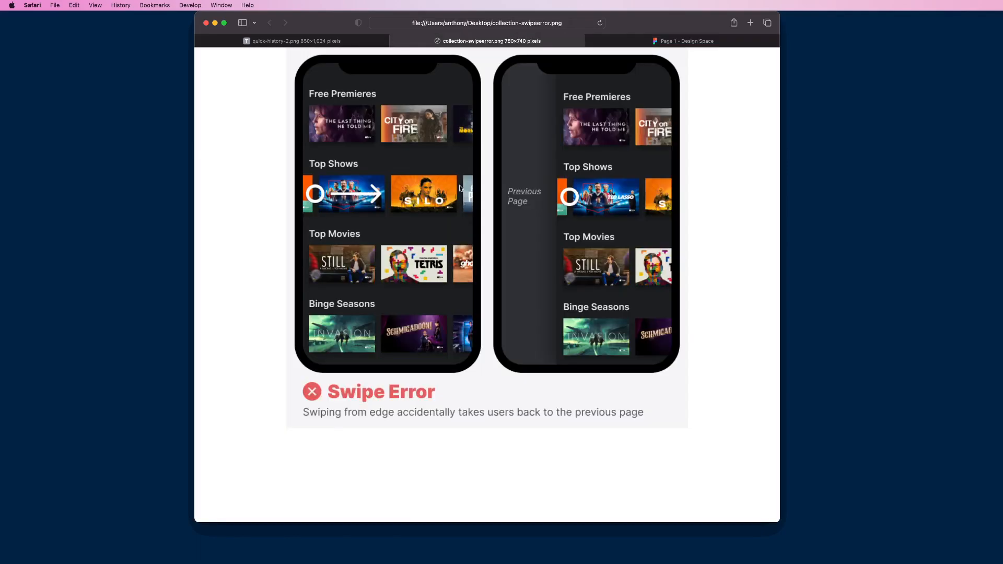
mouse_move(427, 204)
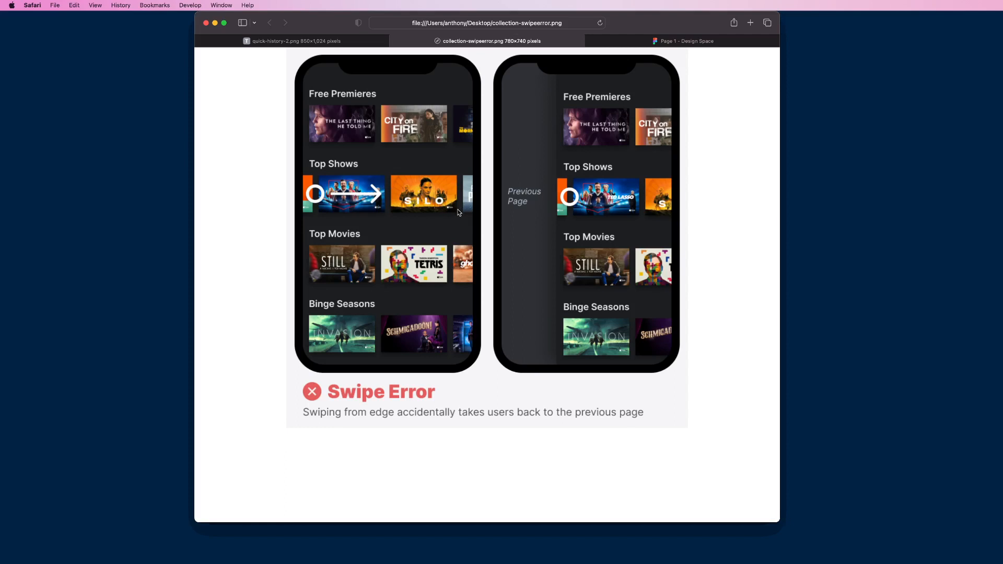
Step: Return to the streaming app prototype and scroll Top Shows down to View All
click(687, 41)
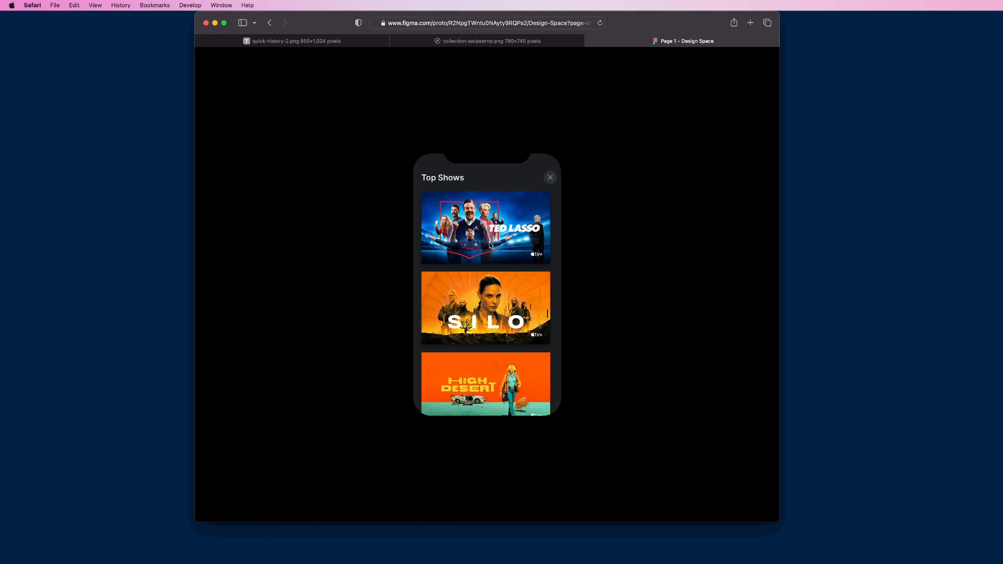
scroll(down, 3)
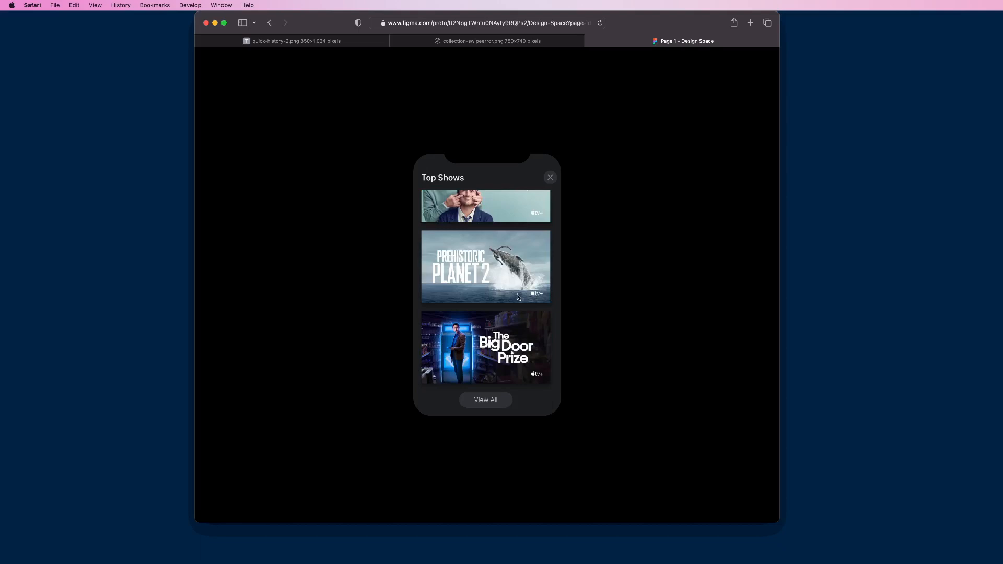
mouse_move(496, 401)
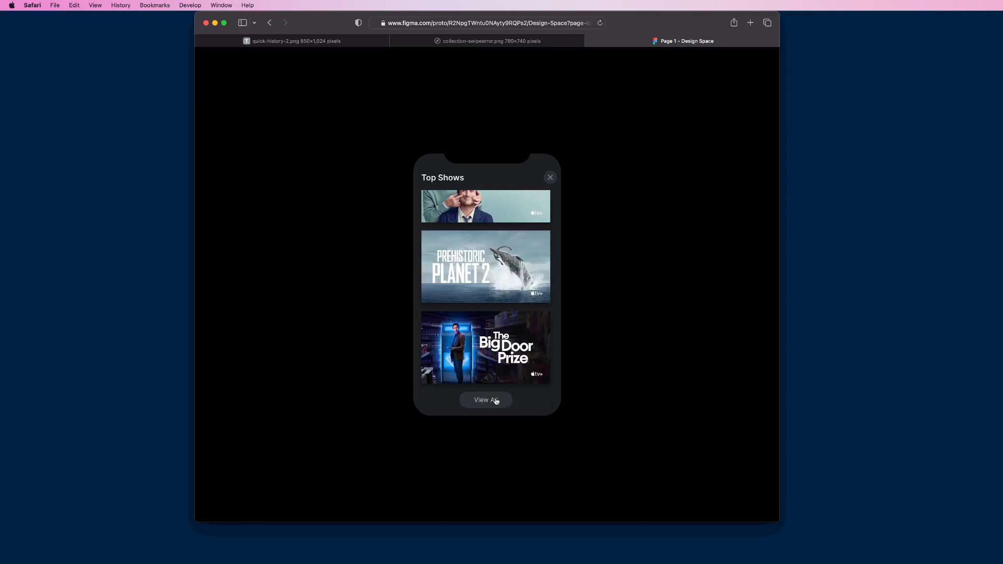
Step: Open View All to show every Top Shows title in a two-column grid
click(485, 401)
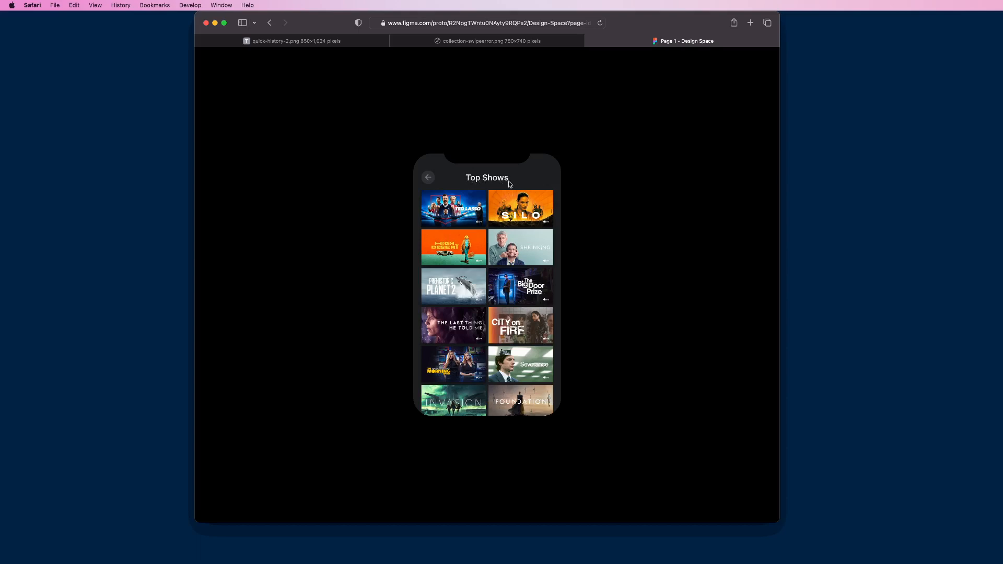
Step: Go back from the Top Shows grid to the collections home screen
click(428, 178)
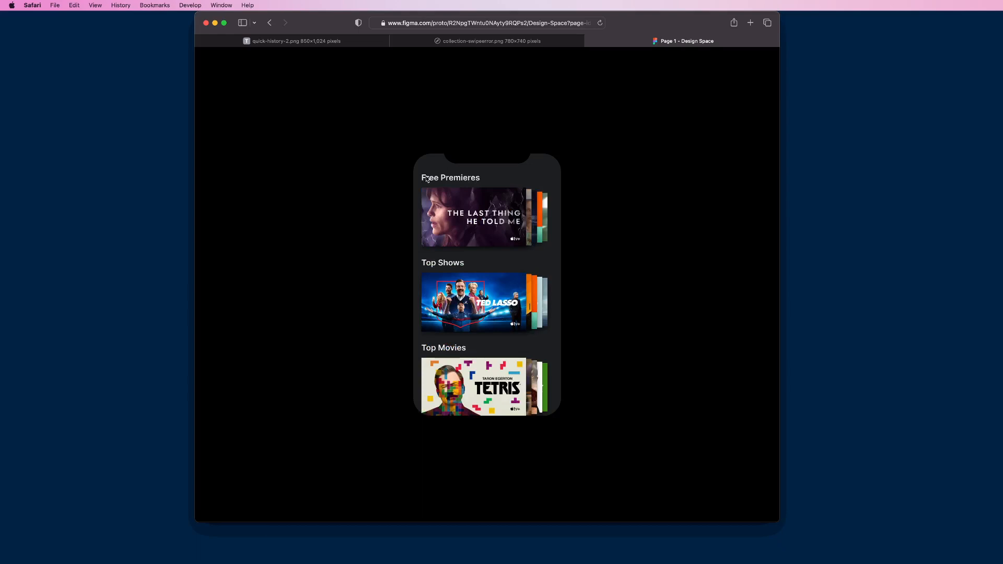
mouse_move(528, 316)
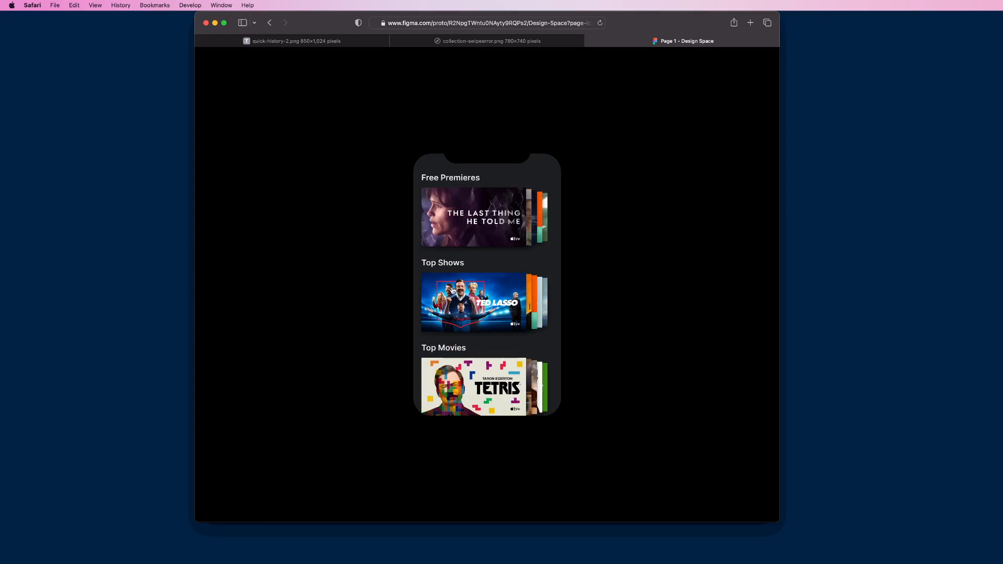
mouse_move(446, 318)
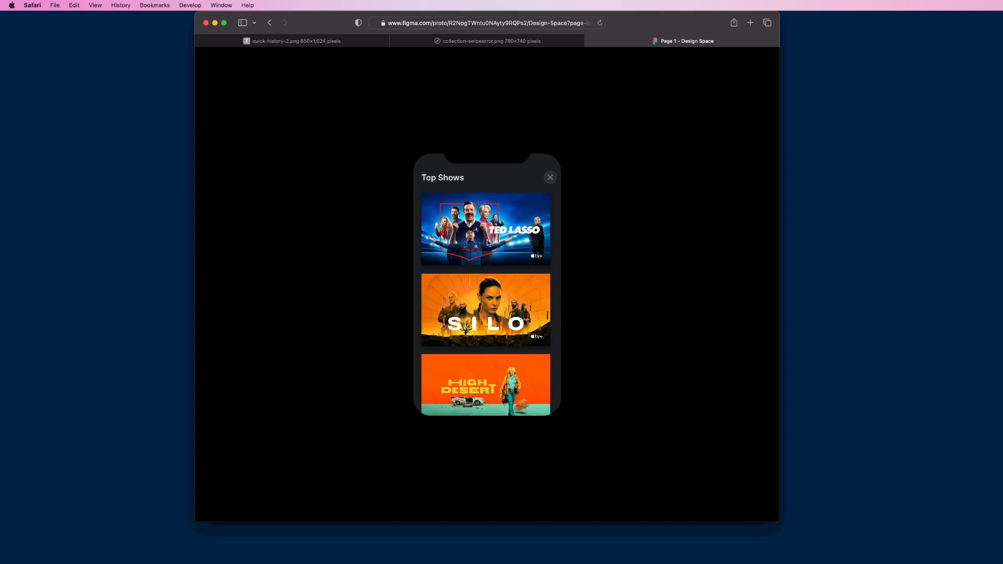
mouse_move(549, 177)
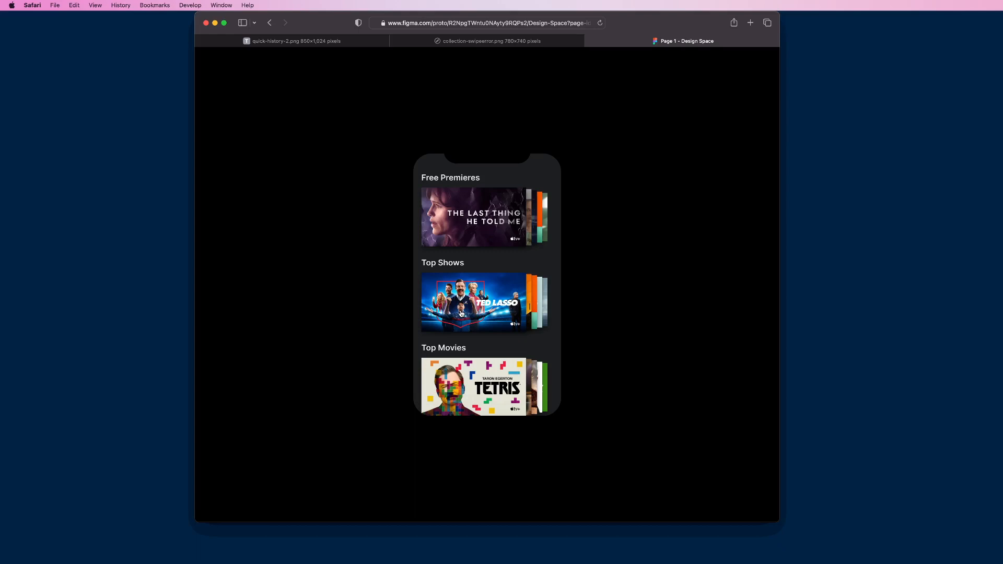
mouse_move(482, 314)
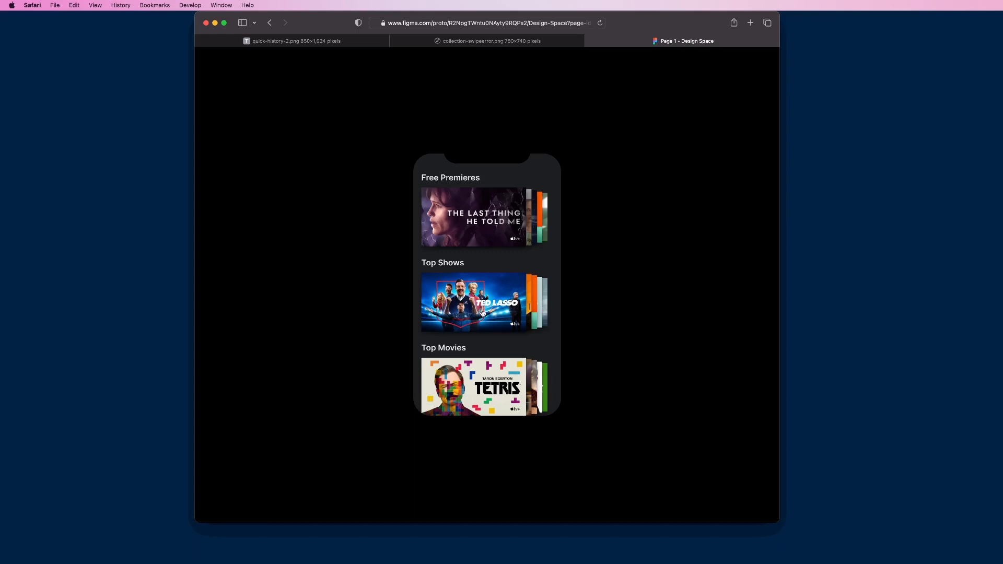